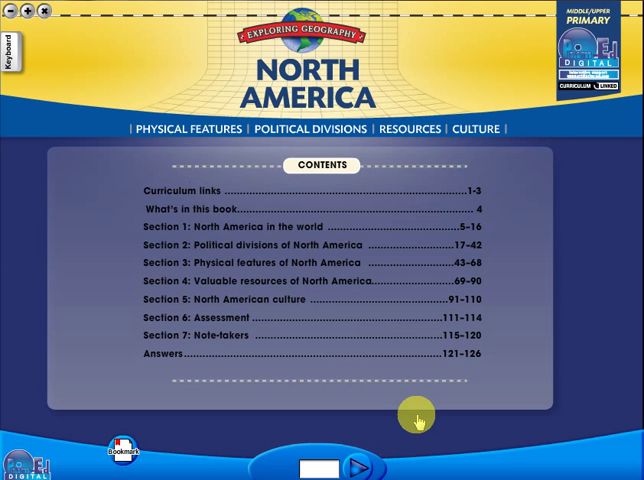
mouse_move(350, 460)
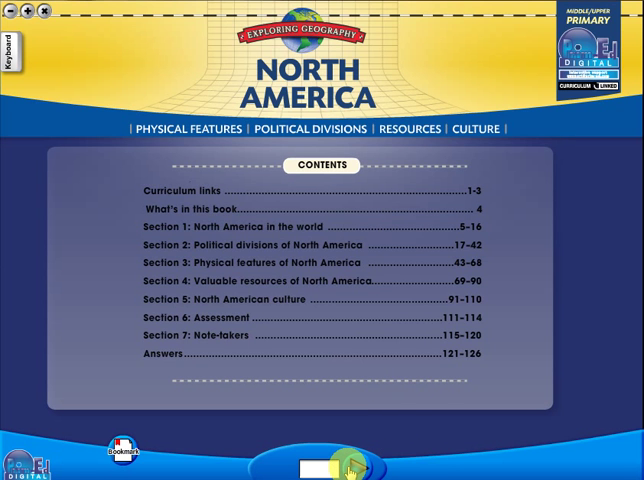
mouse_move(332, 336)
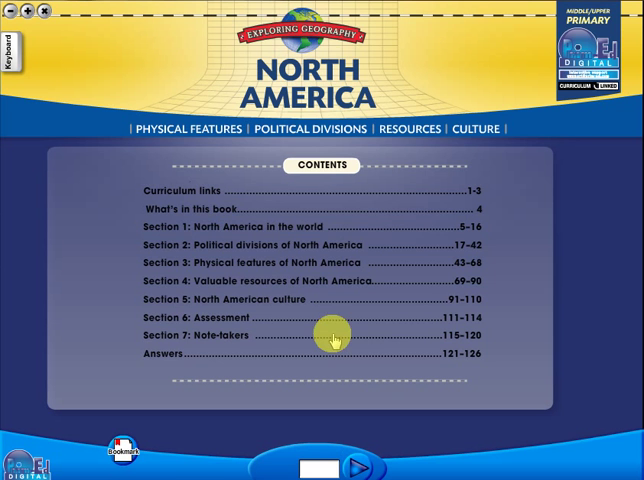
Step: Jump from the contents to the 'North America's relative location' worksheet on pages 8–9
click(250, 228)
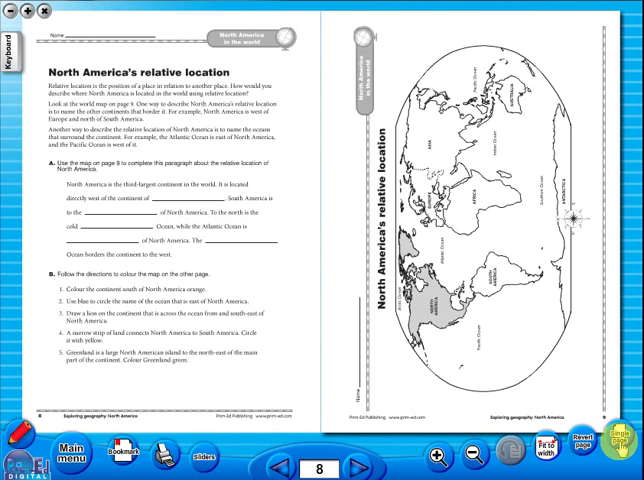
Step: Show page 8, the relative location questions, alone and rotated back upright
click(610, 444)
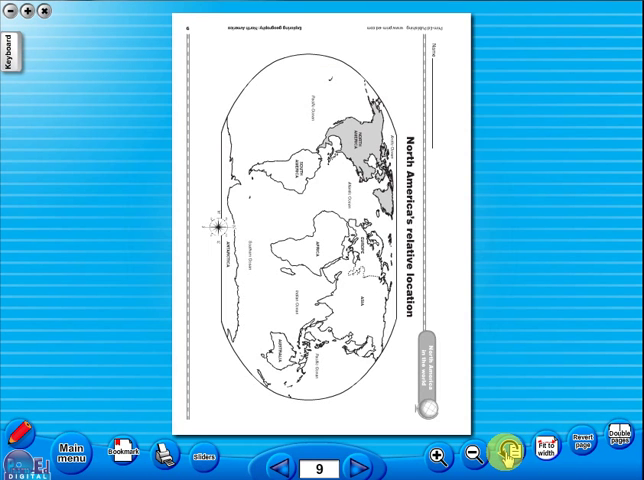
click(508, 456)
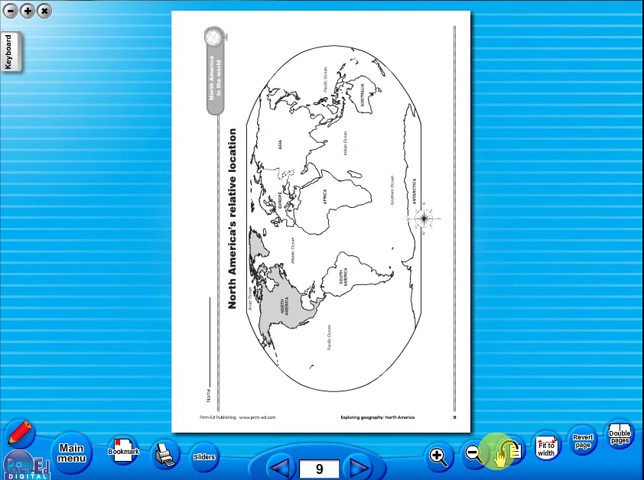
click(284, 468)
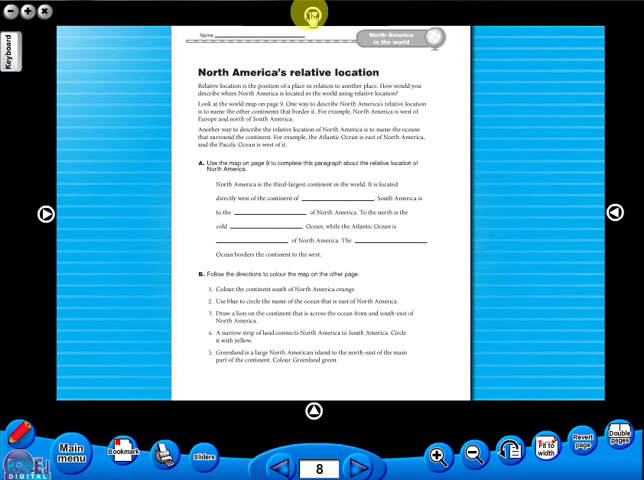
Step: Bring up the Print dialog for page 8 from the bottom toolbar
click(310, 16)
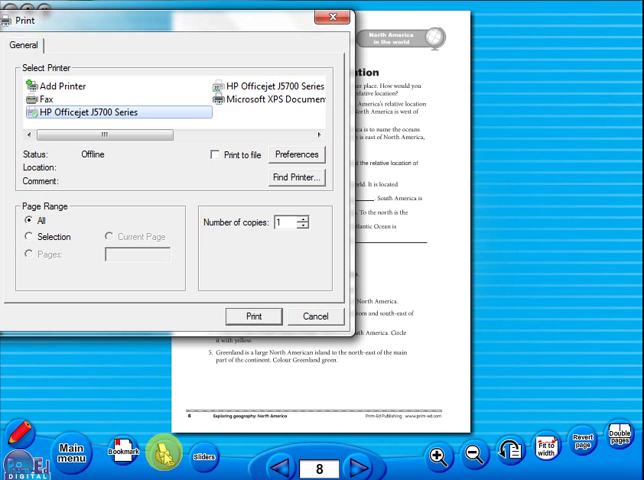
Step: Cancel printing and show the drawing tools palette beside page 8
click(316, 316)
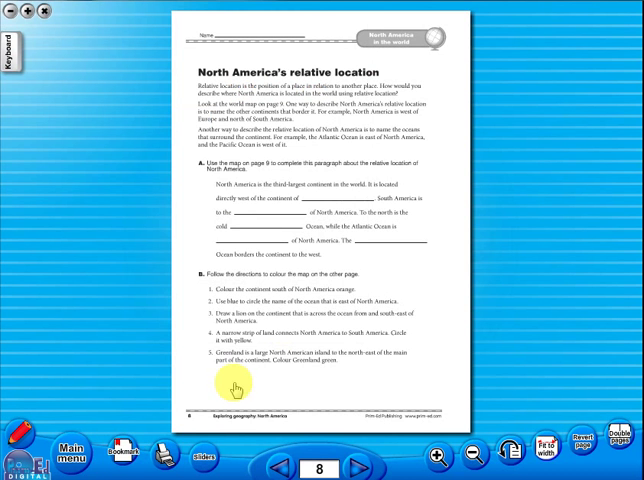
click(112, 452)
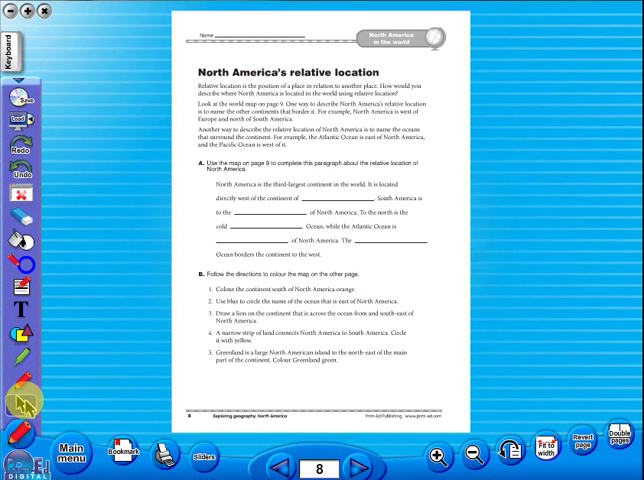
Step: Bring up the naming dialog from the tools palette over page 8
click(12, 284)
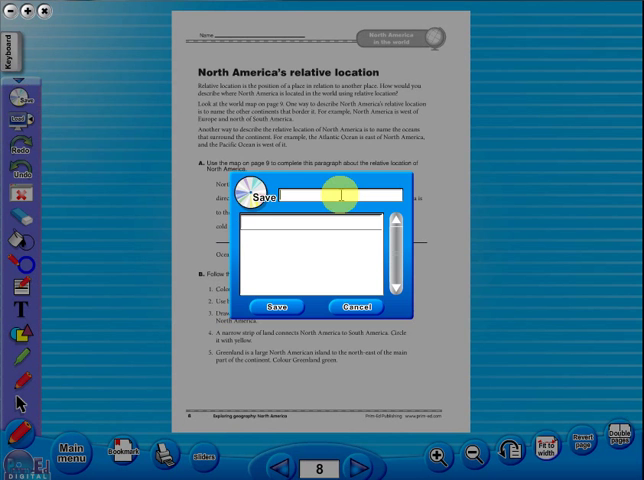
Step: Enter 'sample' as the name in the naming dialog
text(sam)
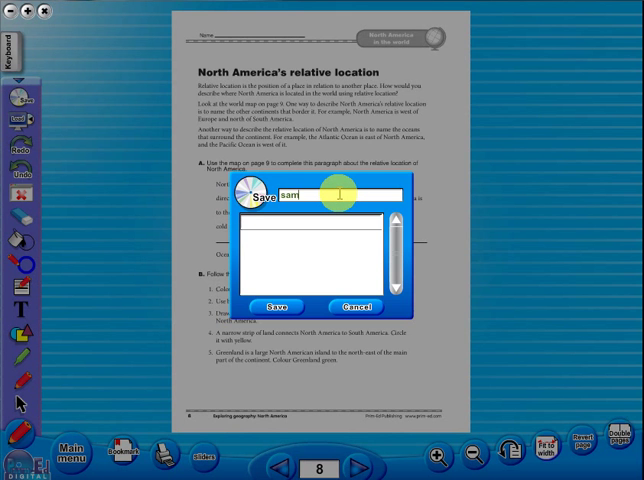
text(ple)
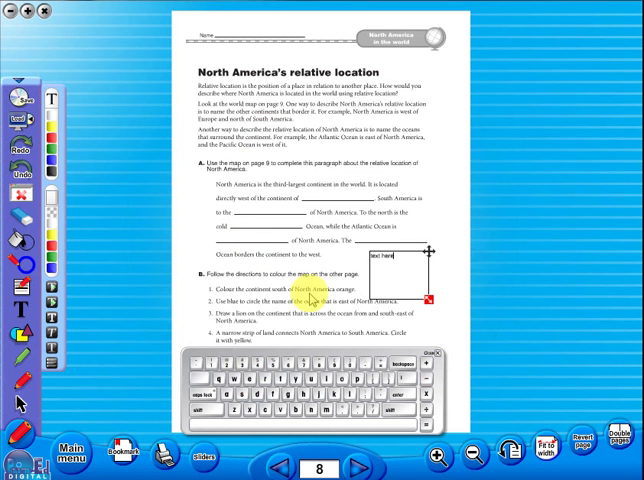
Step: Hide the on-screen keyboard and return to the North America contents page via Main Menu
click(432, 352)
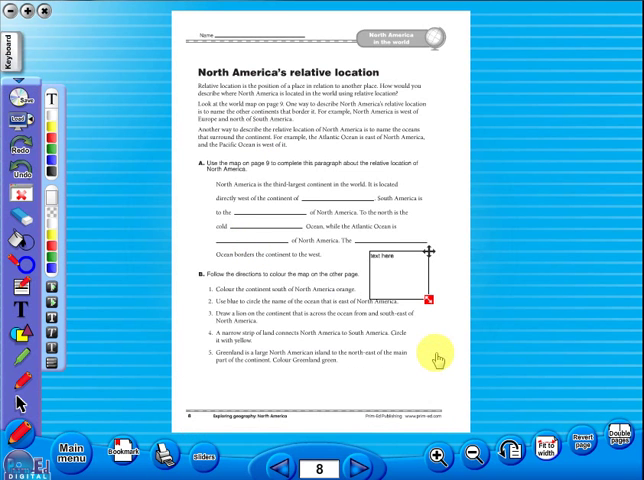
click(64, 452)
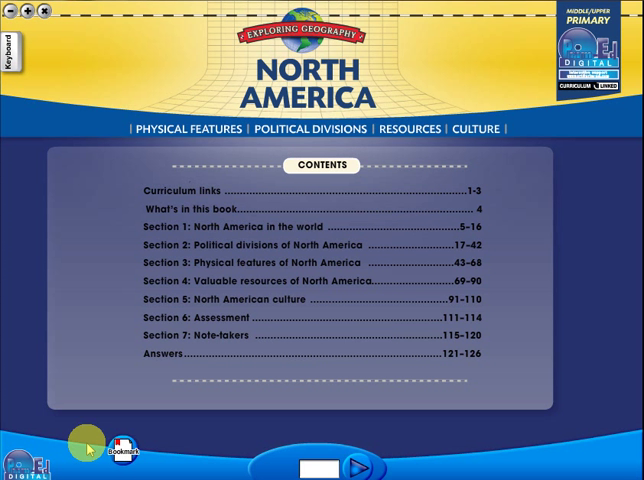